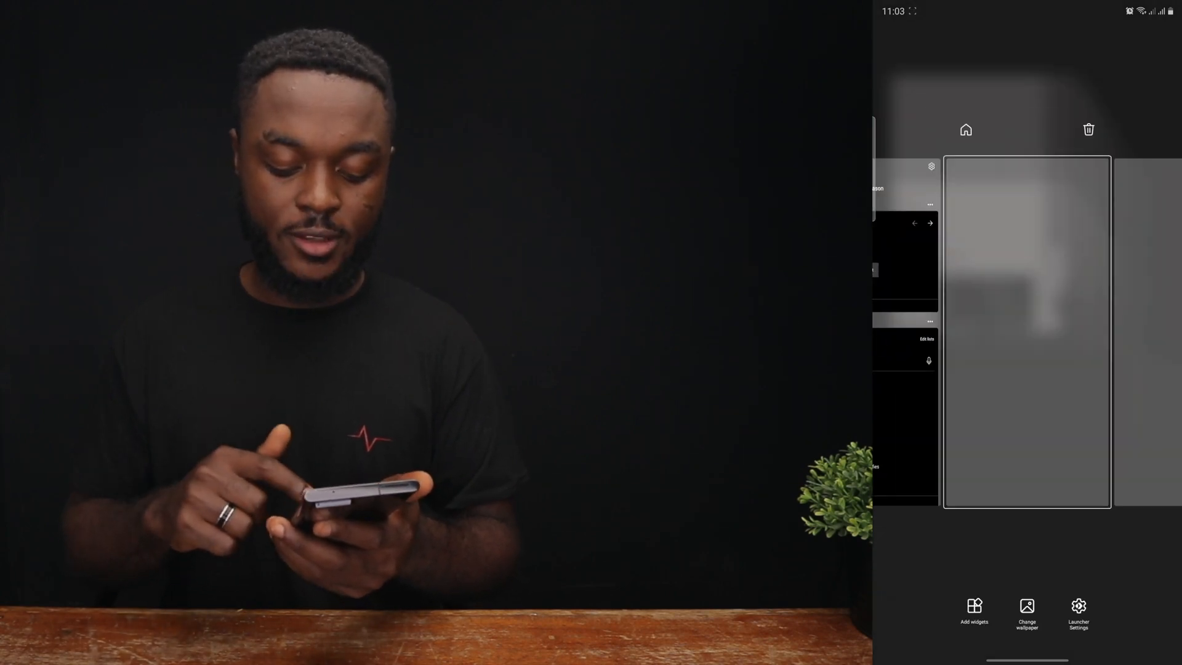
# - Enable 'Scroll up and down to switch pages' under Launcher Settings > Home screen > More
pyautogui.click(1078, 611)
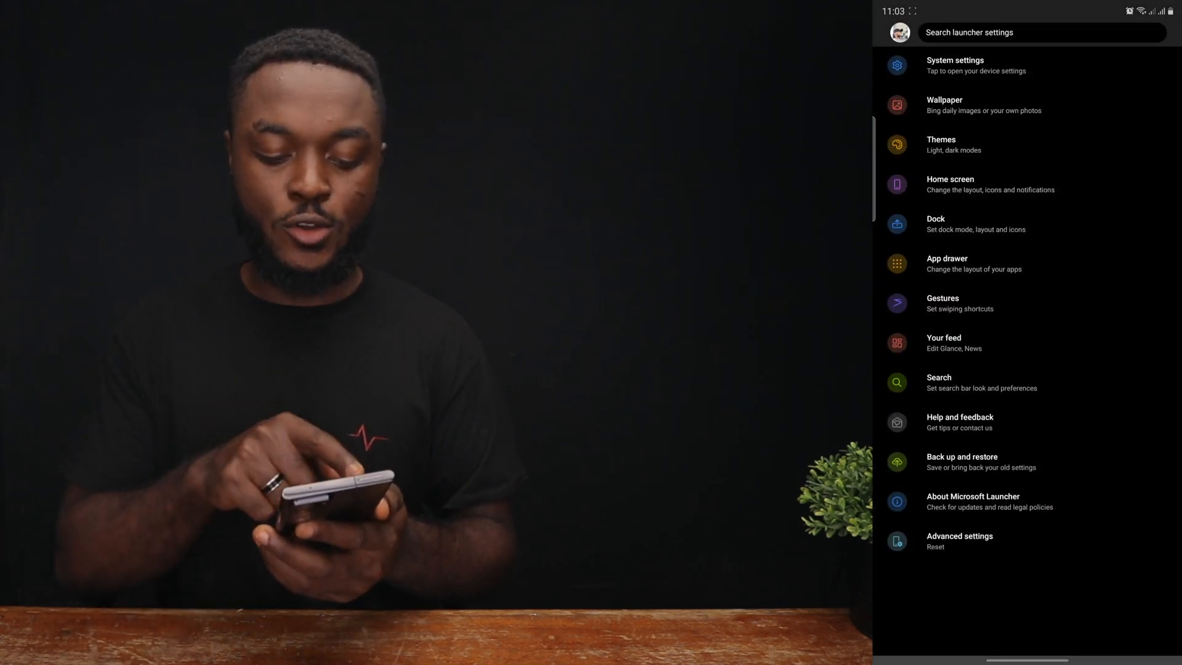
pyautogui.click(949, 185)
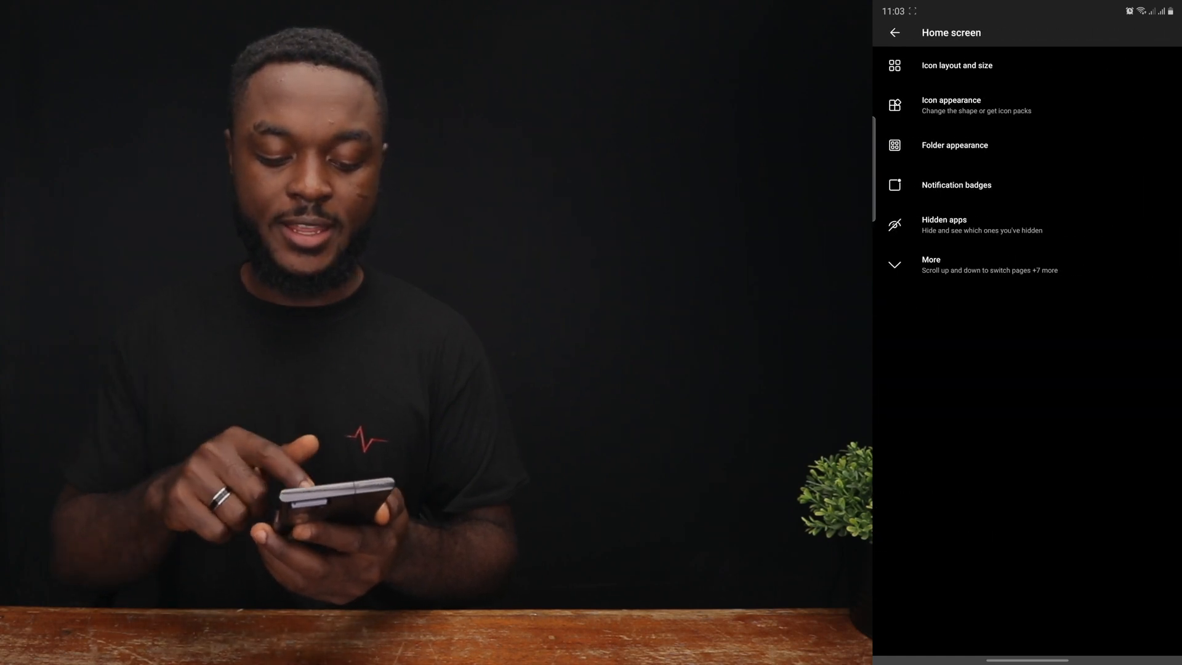
pyautogui.click(931, 265)
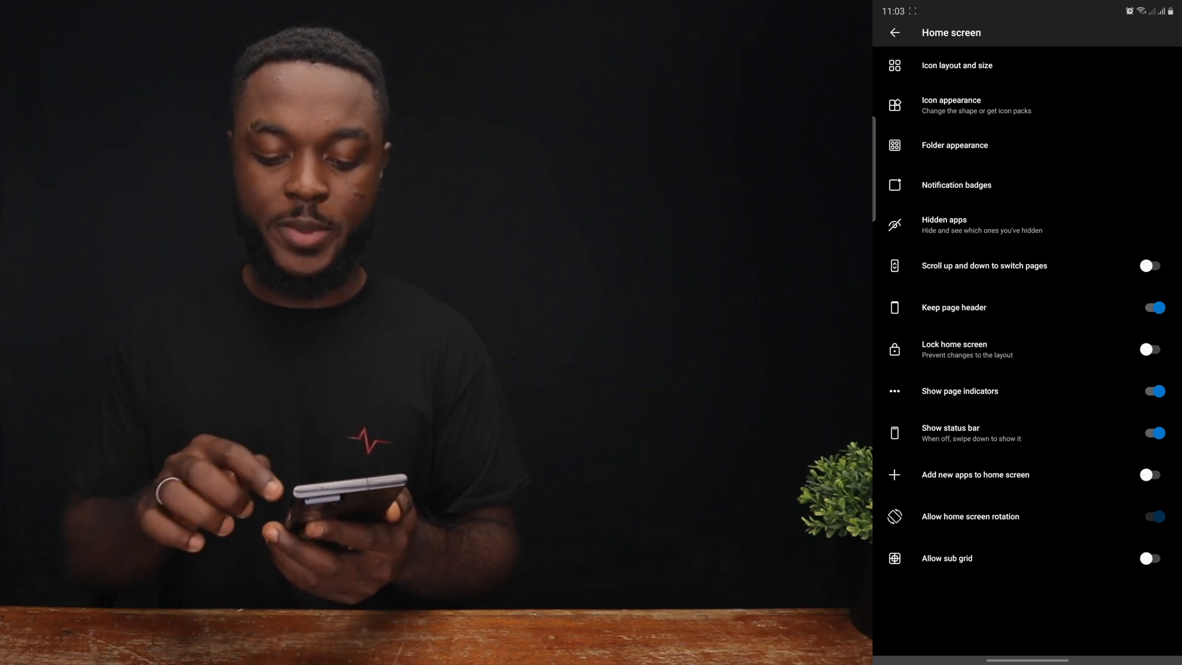
pyautogui.click(1149, 266)
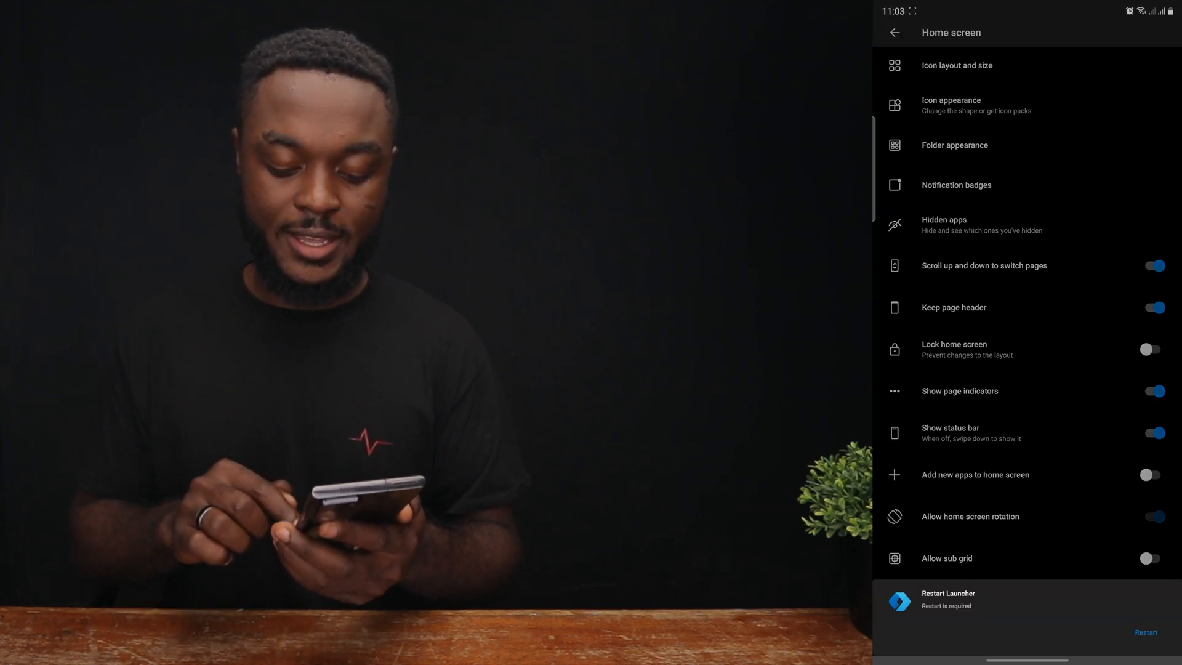